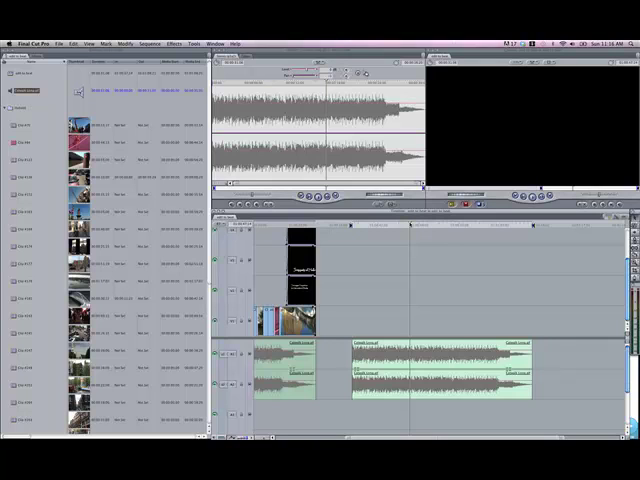
mouse_move(496, 166)
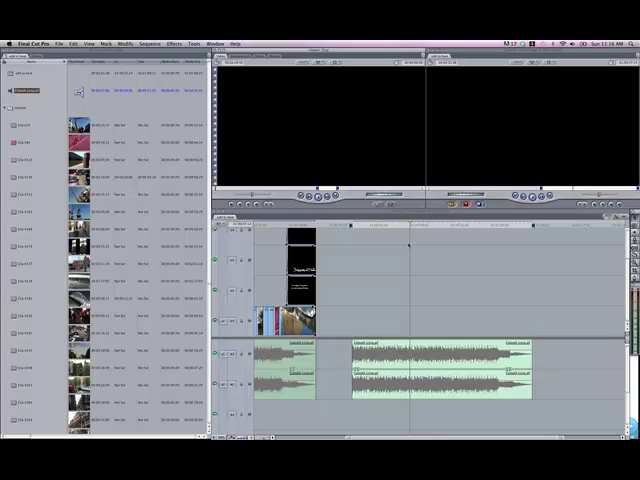
mouse_move(416, 304)
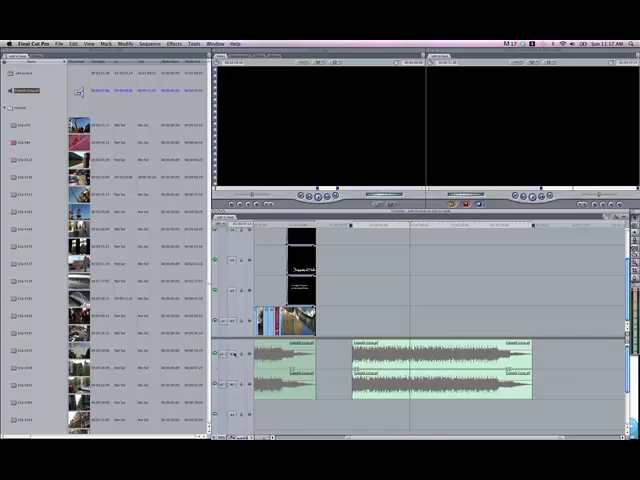
mouse_move(328, 48)
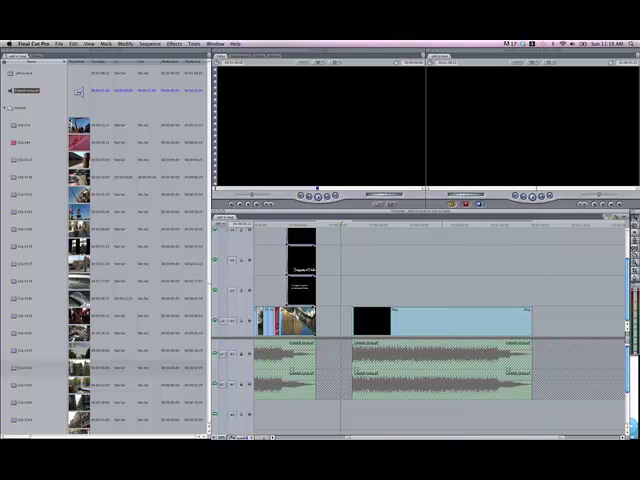
mouse_move(436, 288)
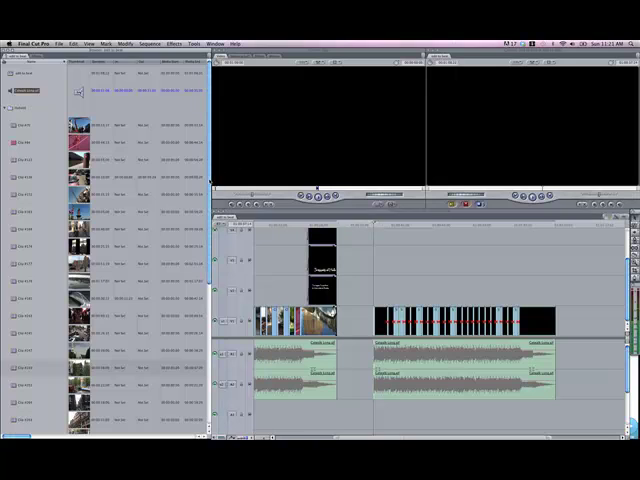
Scroll the Browser to reach the city skyline clip for viewing
scroll("down", 3)
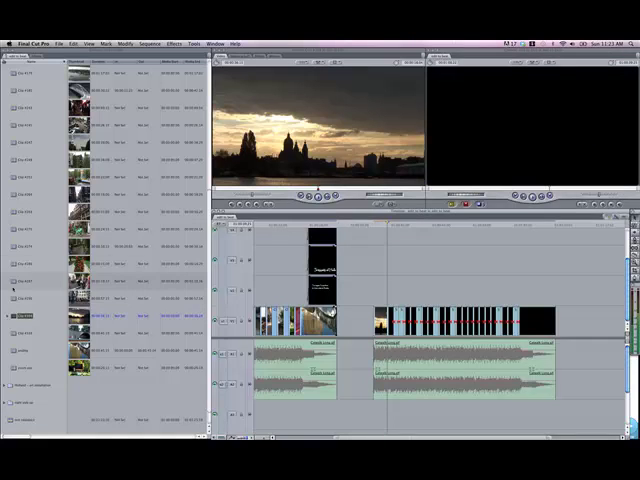
Load the street cycling clip into the Viewer
left_click(24, 282)
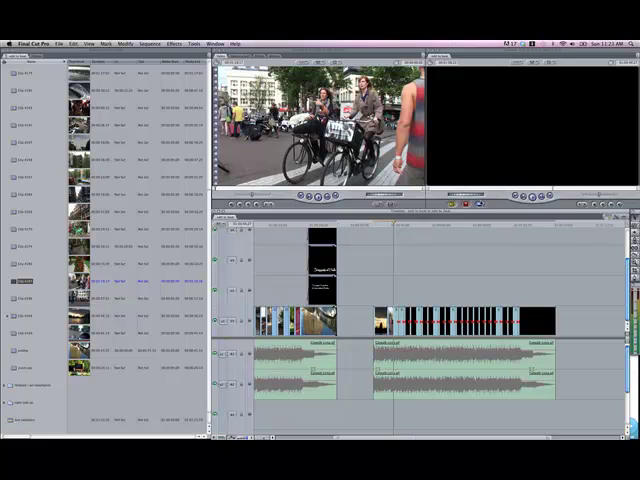
mouse_move(496, 88)
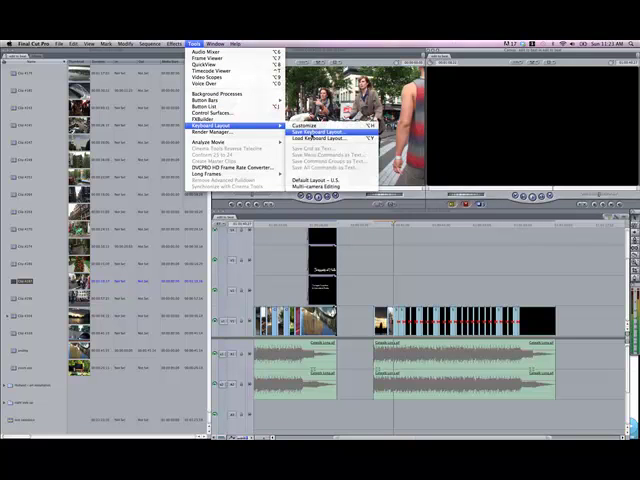
In Keyboard Layout Customize, find Replace Edit in the command list and assign it to the R key
left_click(304, 126)
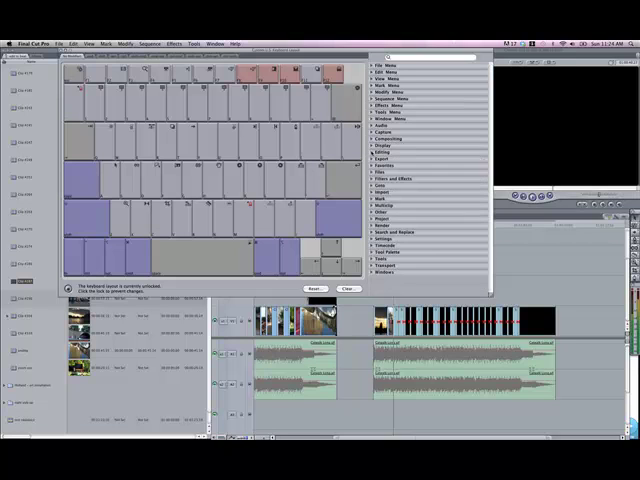
left_click(388, 152)
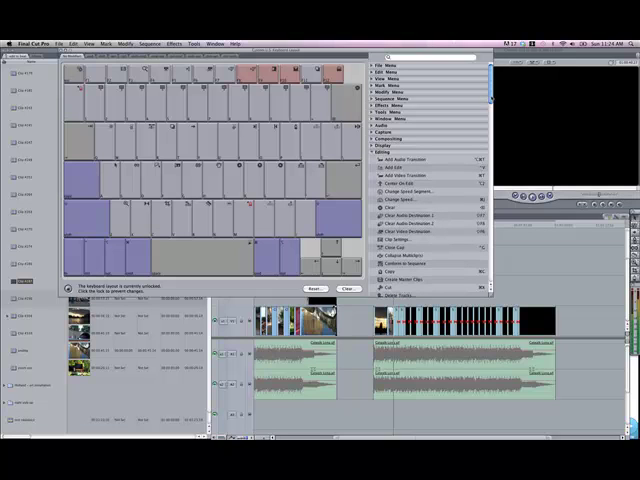
scroll("down", 3)
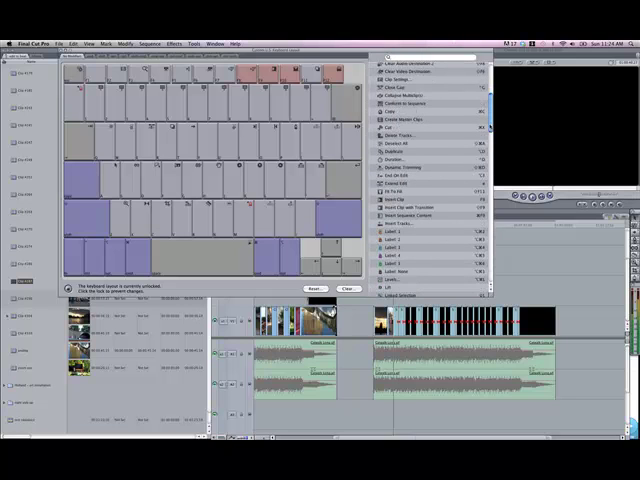
scroll("down", 3)
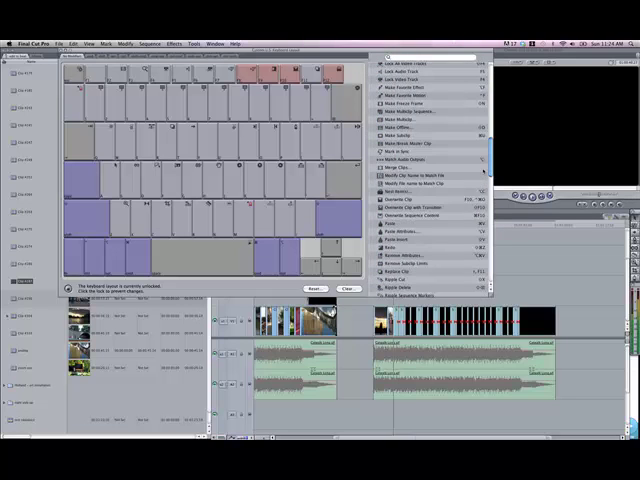
scroll("down", 3)
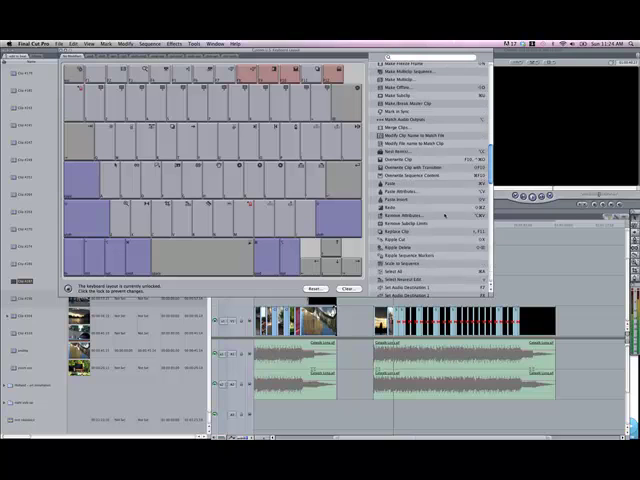
mouse_move(420, 240)
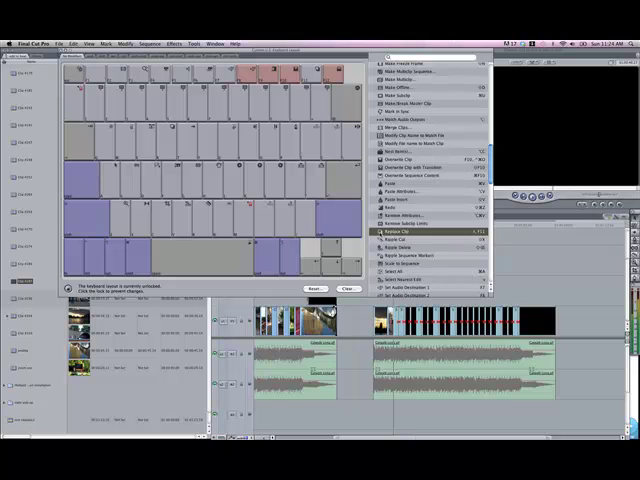
left_click(164, 136)
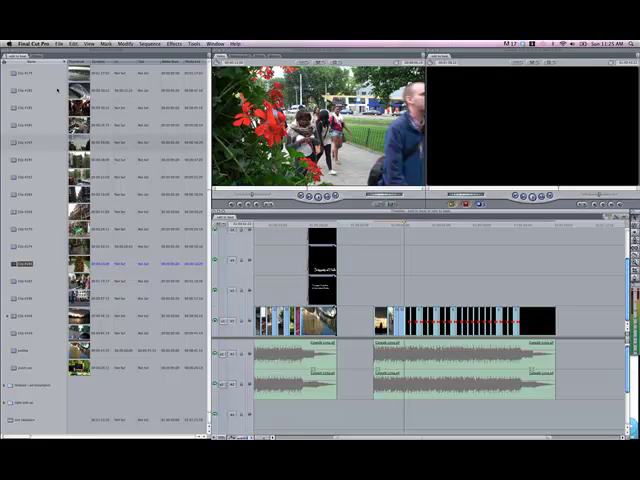
Close the keyboard layout window to return to the edit
left_click(30, 124)
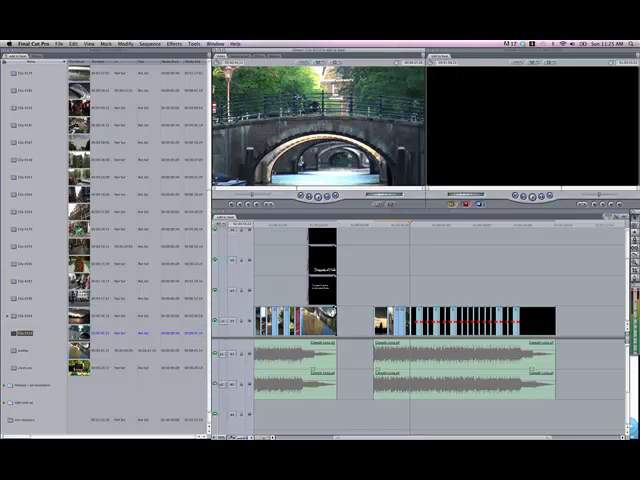
mouse_move(430, 250)
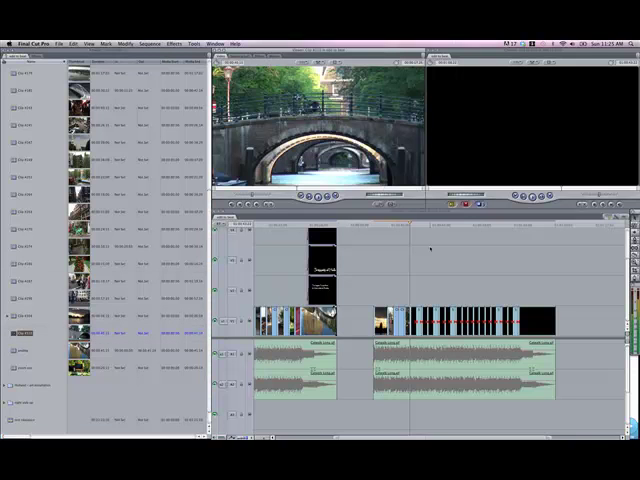